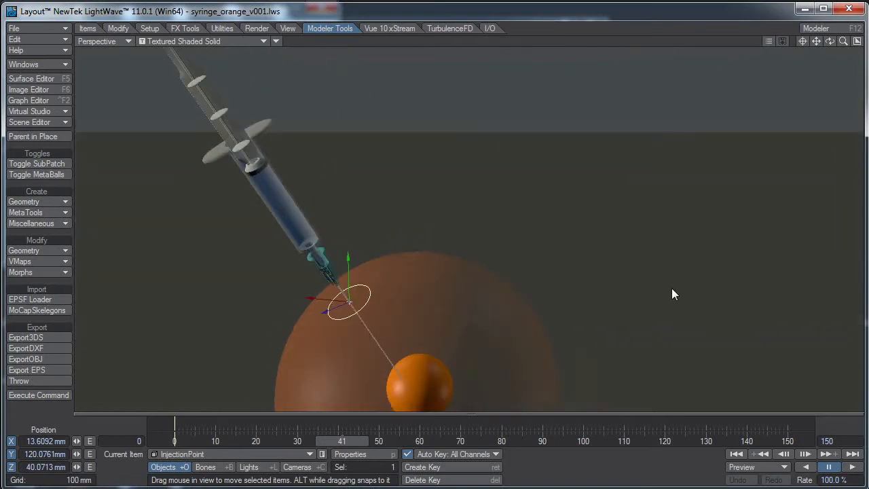
{"action": "mouse_move", "coordinate": [349, 264]}
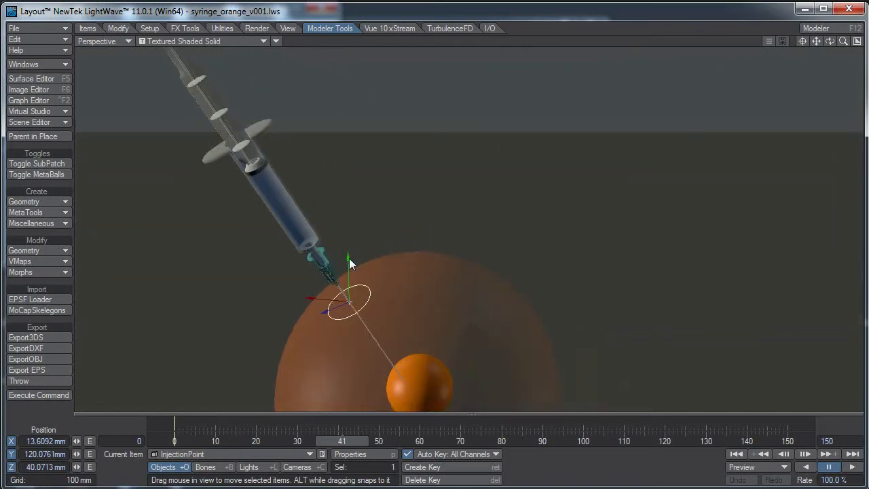
{"action": "mouse_move", "coordinate": [446, 270]}
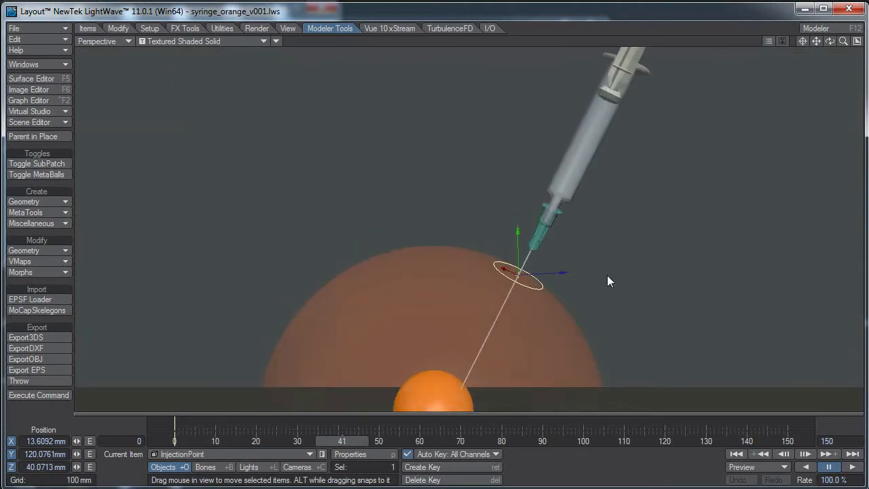
{"action": "mouse_move", "coordinate": [541, 273]}
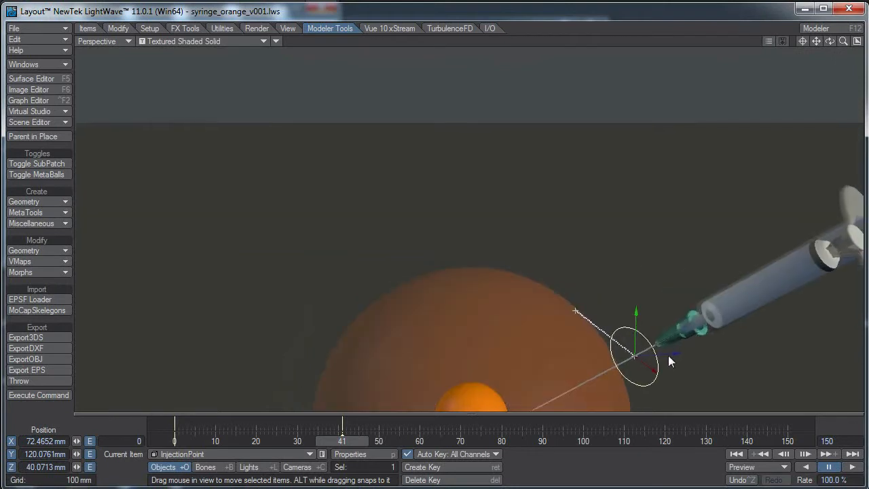
Step: Drag the InjectionPoint null to a new spot on the orange so the syringe pivots along
{"action": "left_click_drag", "start_coordinate": [673, 360], "coordinate": [574, 360]}
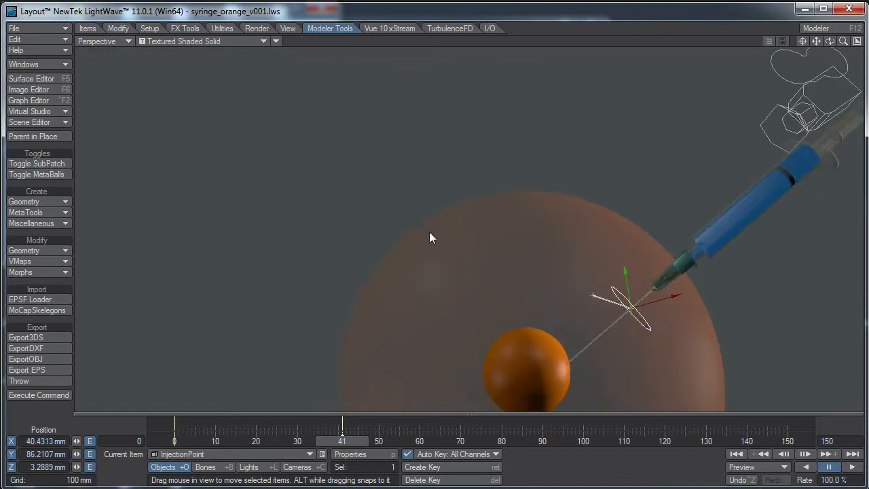
{"action": "left_click_drag", "start_coordinate": [428, 237], "coordinate": [650, 311]}
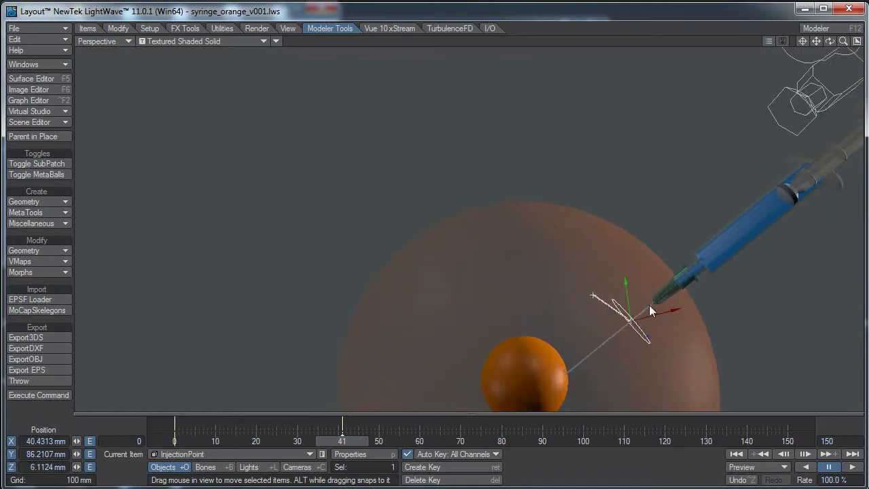
{"action": "left_click_drag", "start_coordinate": [649, 309], "coordinate": [672, 316]}
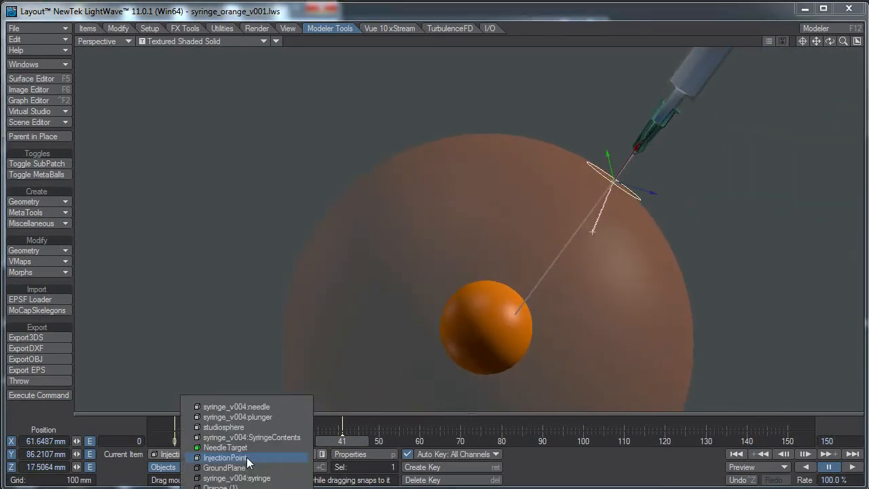
Step: Select NeedleTarget and move it onto the inner orange so the needle aims there
{"action": "left_click", "coordinate": [226, 447]}
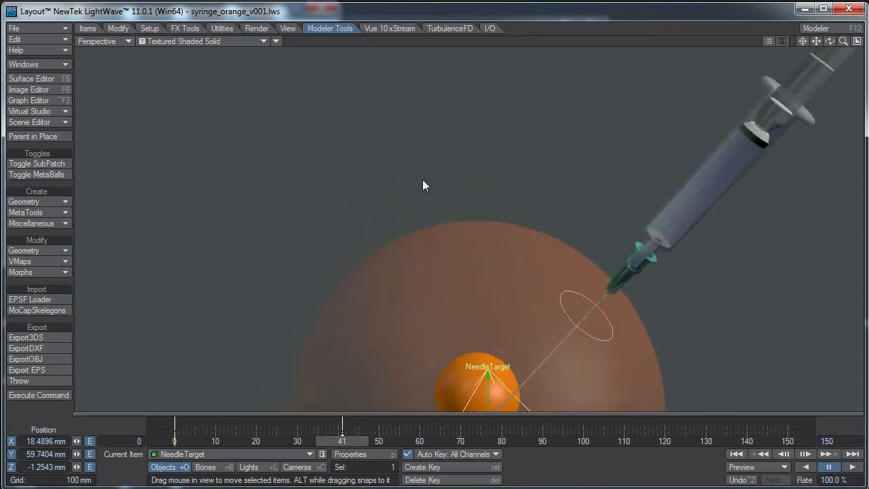
{"action": "left_click_drag", "start_coordinate": [424, 184], "coordinate": [539, 383]}
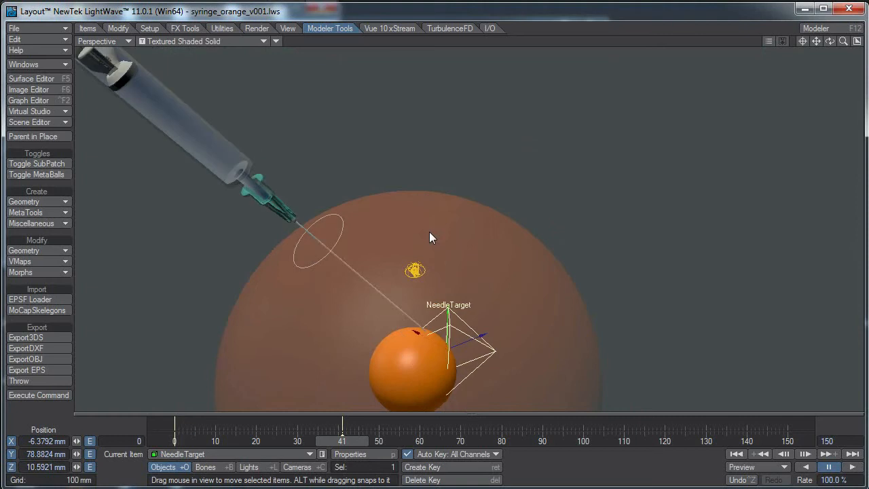
{"action": "left_click_drag", "start_coordinate": [431, 238], "coordinate": [418, 259]}
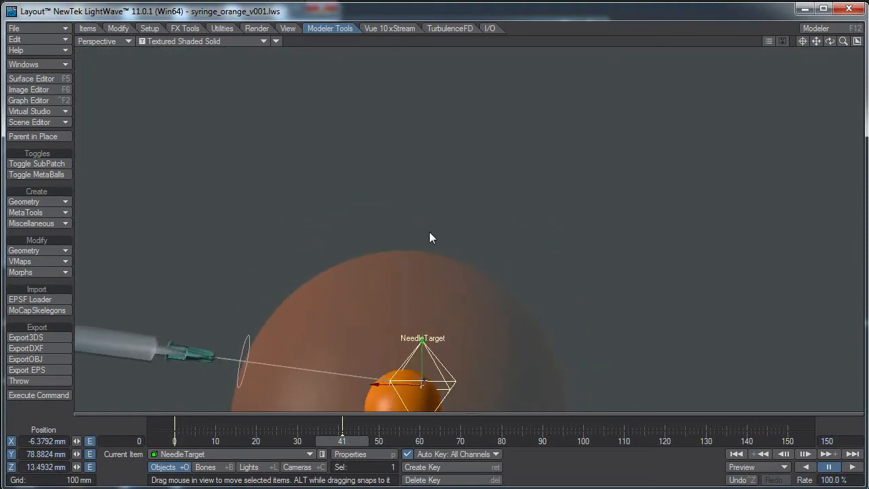
{"action": "left_click_drag", "start_coordinate": [429, 238], "coordinate": [396, 313]}
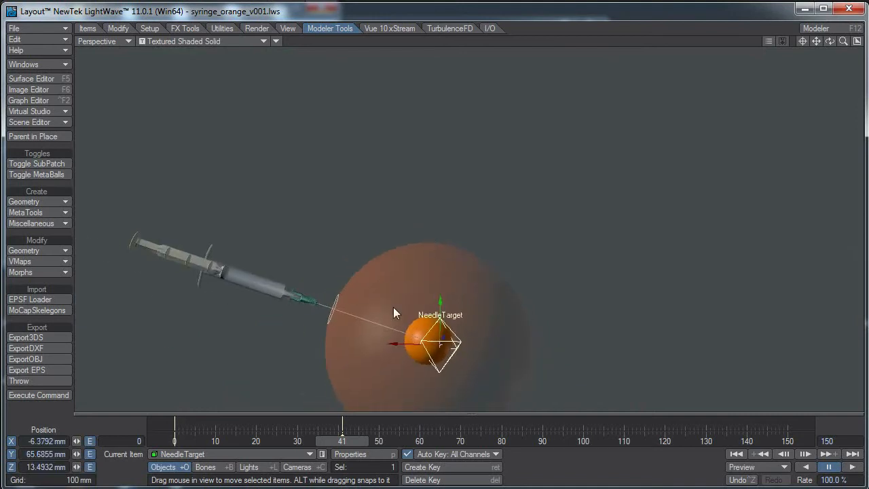
{"action": "left_click_drag", "start_coordinate": [396, 313], "coordinate": [256, 332]}
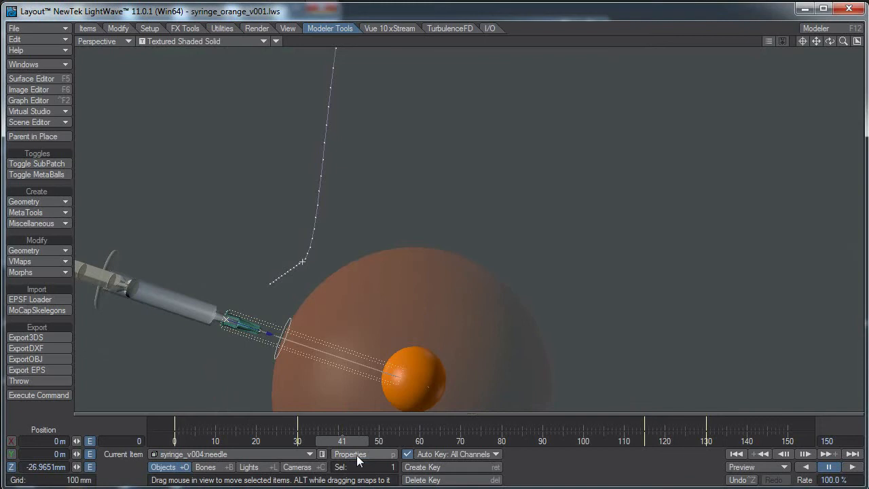
Step: Try several NeedleLength morph values in the needle's Morph Mixer, leaving it at 35%
{"action": "left_click", "coordinate": [350, 454]}
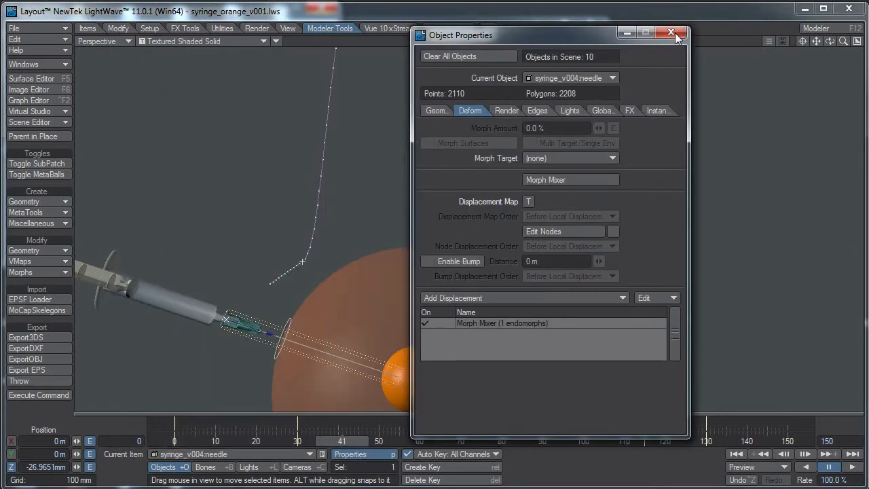
{"action": "left_click", "coordinate": [546, 179]}
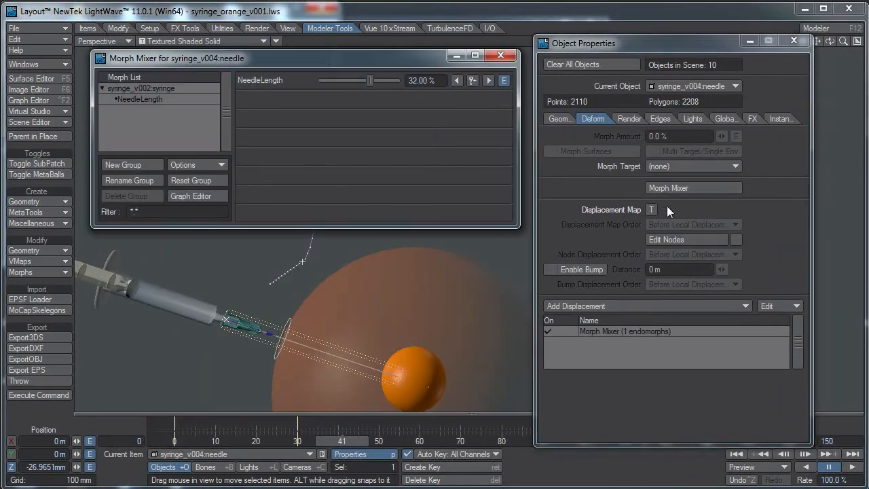
{"action": "left_click_drag", "start_coordinate": [370, 81], "coordinate": [373, 81]}
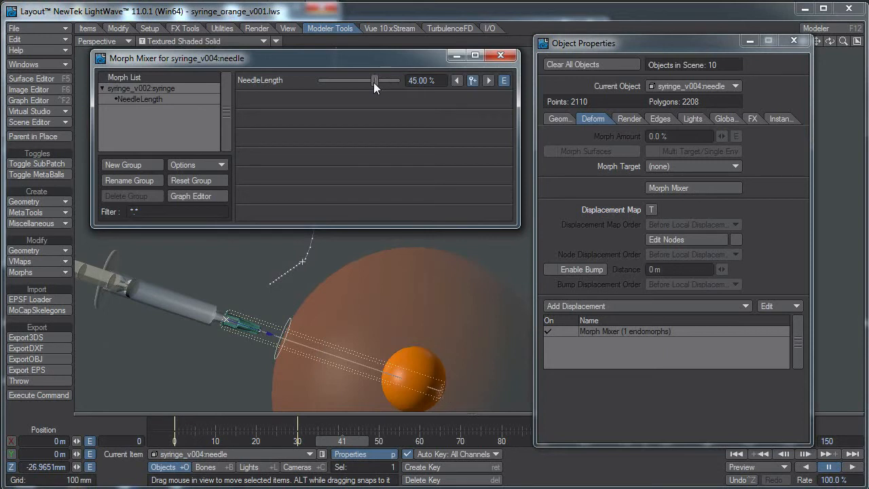
{"action": "left_click_drag", "start_coordinate": [372, 81], "coordinate": [386, 81]}
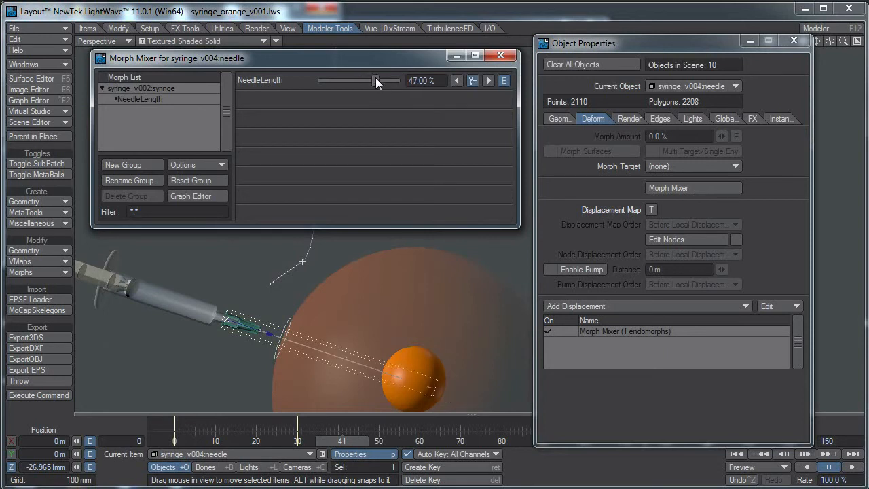
{"action": "left_click_drag", "start_coordinate": [388, 81], "coordinate": [358, 81]}
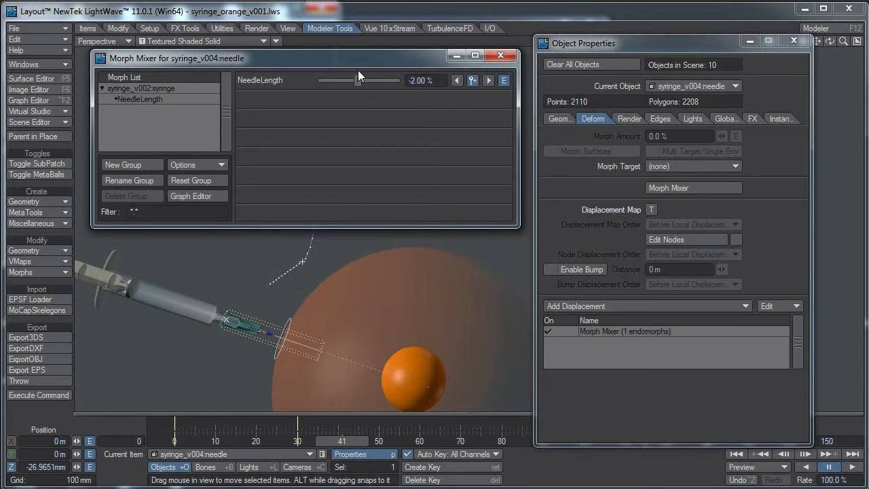
{"action": "left_click_drag", "start_coordinate": [338, 80], "coordinate": [376, 80]}
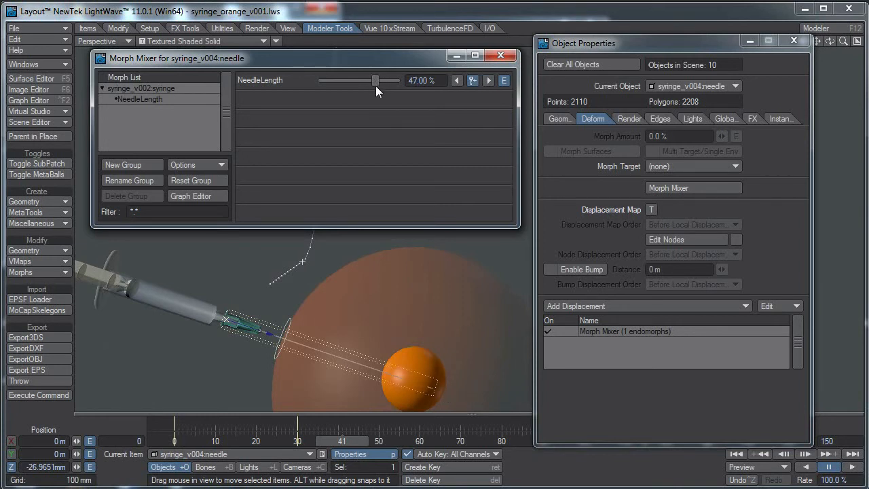
{"action": "left_click_drag", "start_coordinate": [376, 80], "coordinate": [371, 80]}
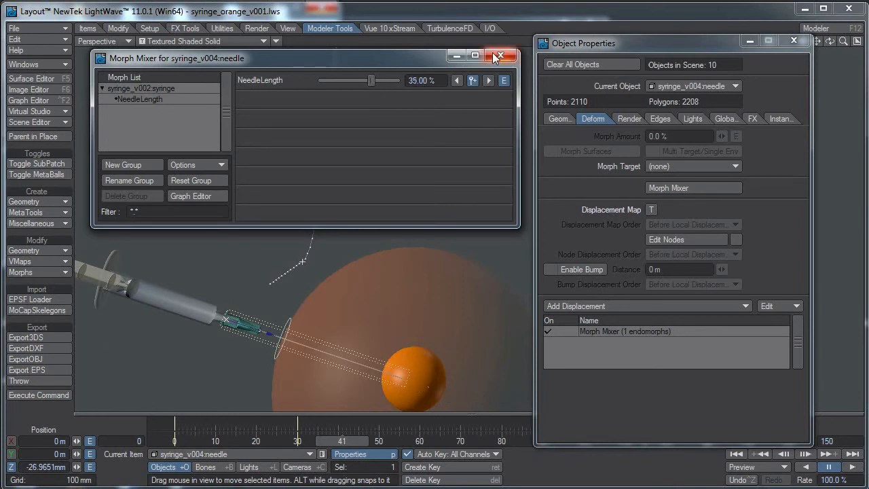
{"action": "left_click", "coordinate": [500, 58]}
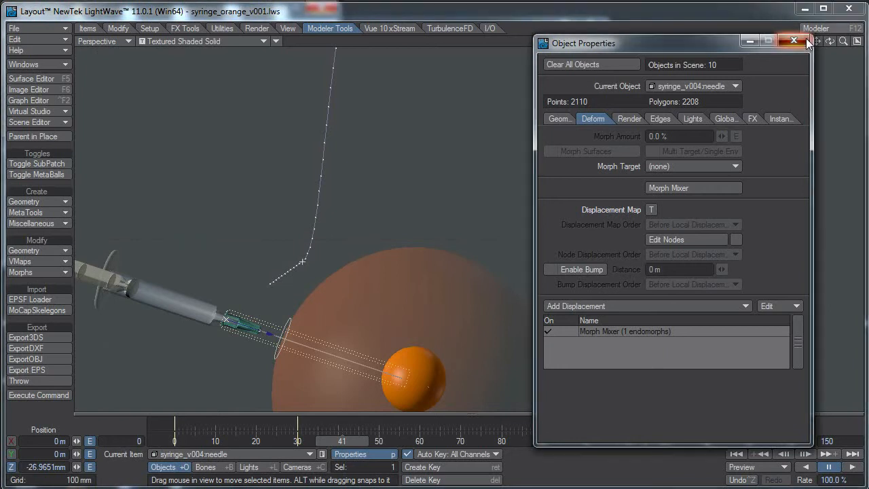
{"action": "left_click", "coordinate": [794, 40]}
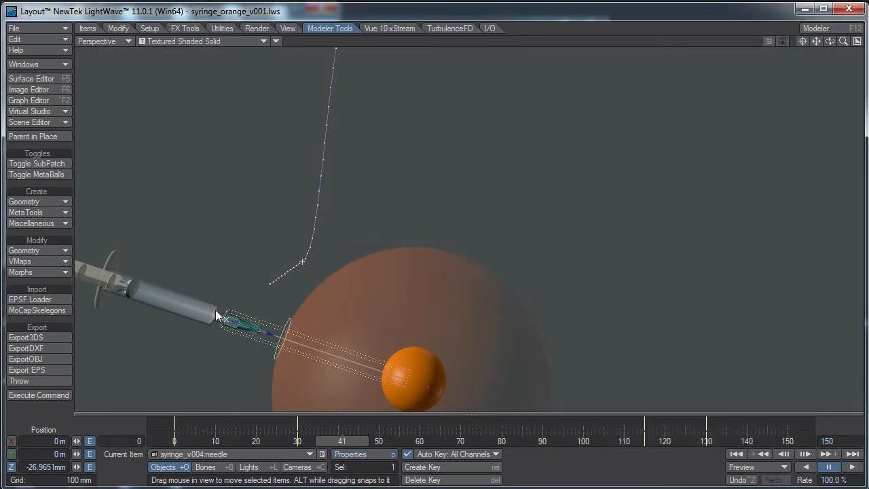
{"action": "mouse_move", "coordinate": [220, 320]}
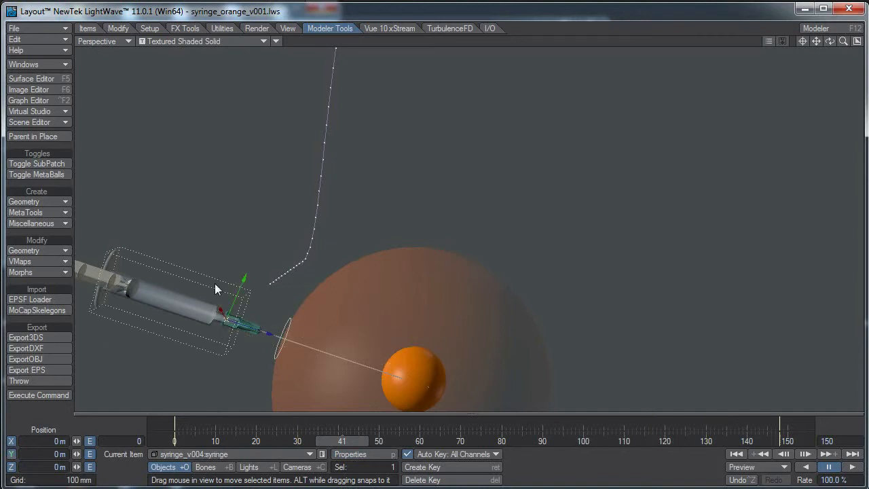
{"action": "mouse_move", "coordinate": [239, 294]}
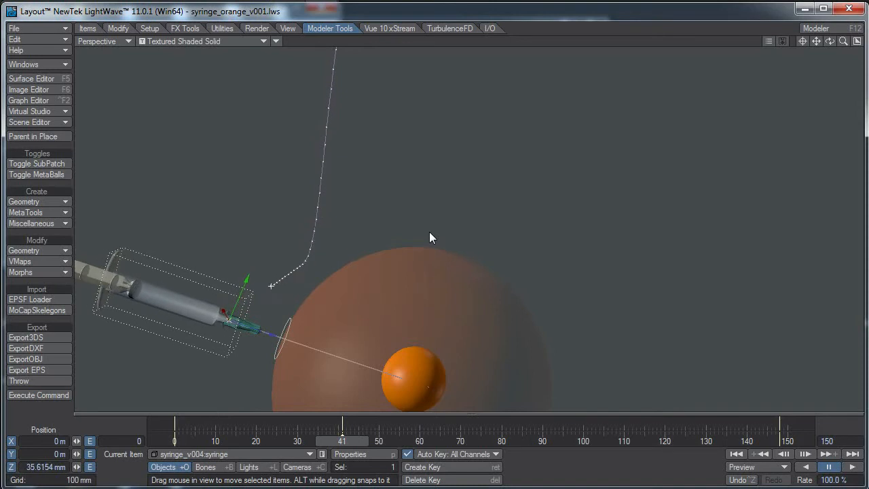
Step: Pull the syringe plunger far back out of the barrel
{"action": "left_click_drag", "start_coordinate": [428, 238], "coordinate": [228, 208]}
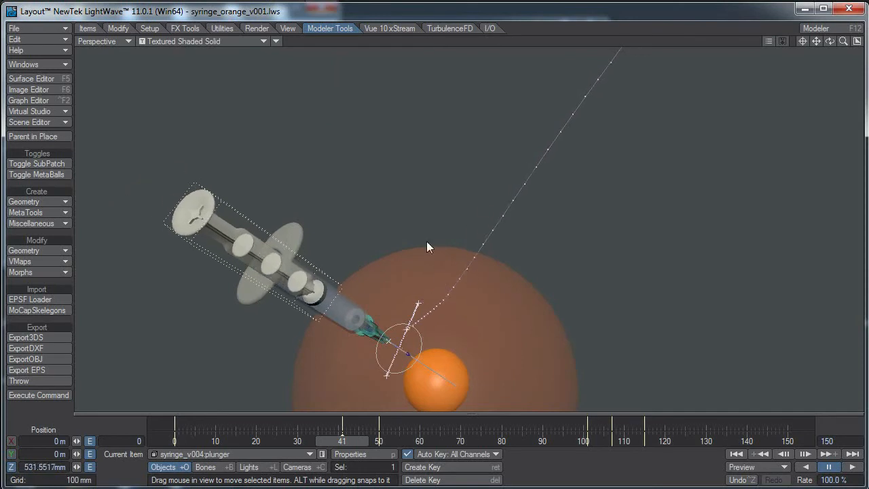
Step: Push the plunger partway back into the barrel
{"action": "left_click_drag", "start_coordinate": [428, 246], "coordinate": [309, 238]}
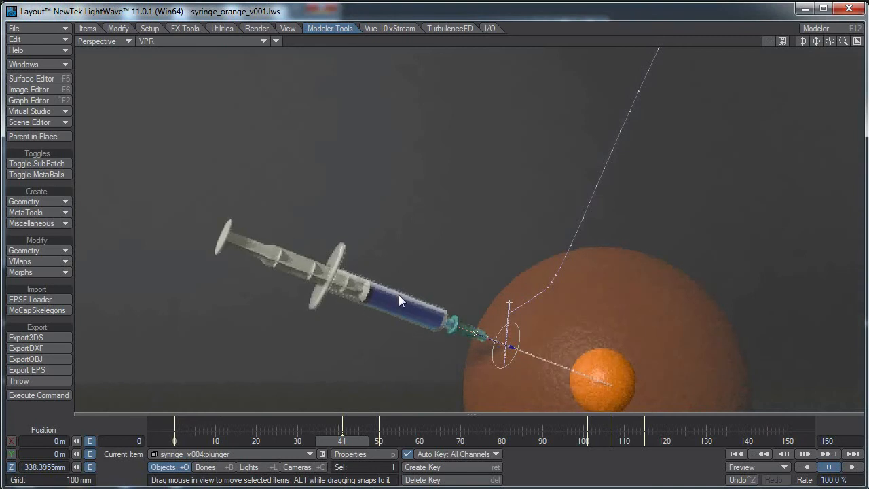
Step: Push the plunger nearly fully in, to about 4 mm on Z
{"action": "left_click_drag", "start_coordinate": [401, 301], "coordinate": [575, 277]}
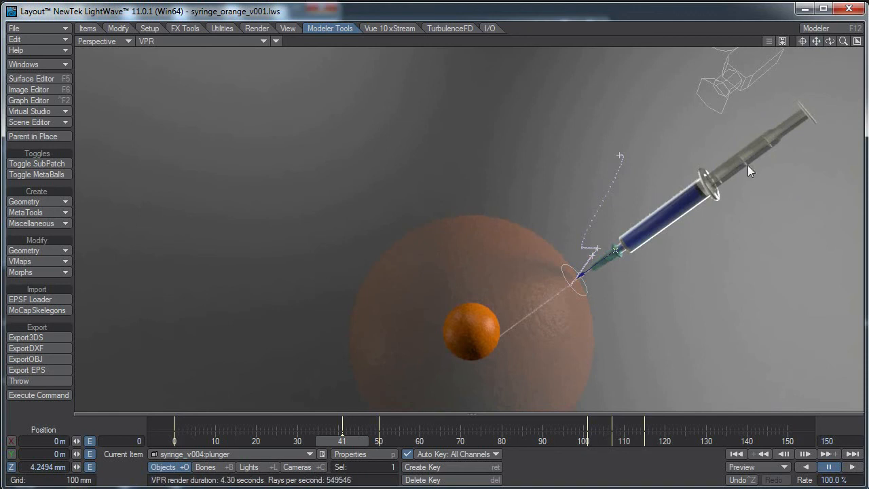
{"action": "mouse_move", "coordinate": [771, 151]}
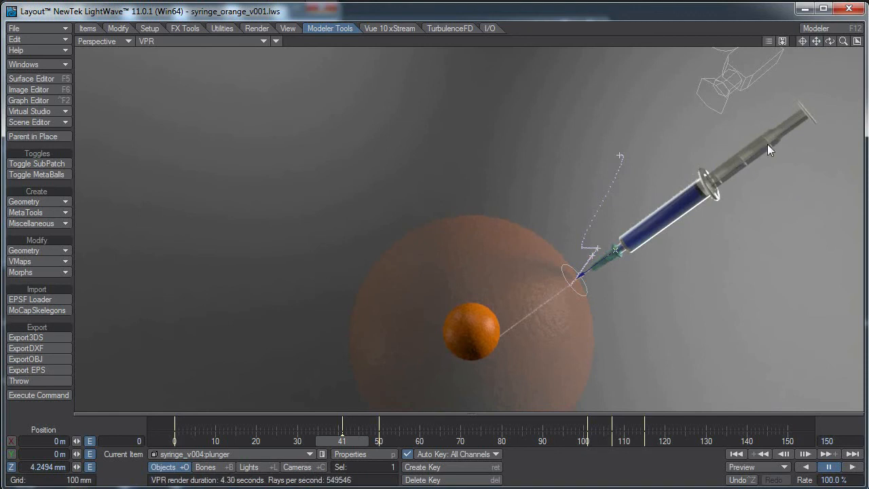
{"action": "mouse_move", "coordinate": [672, 194]}
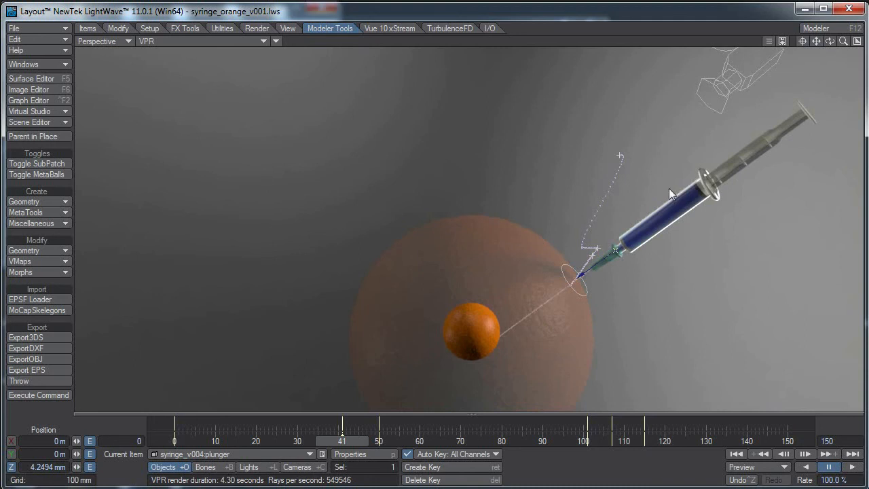
{"action": "mouse_move", "coordinate": [538, 351]}
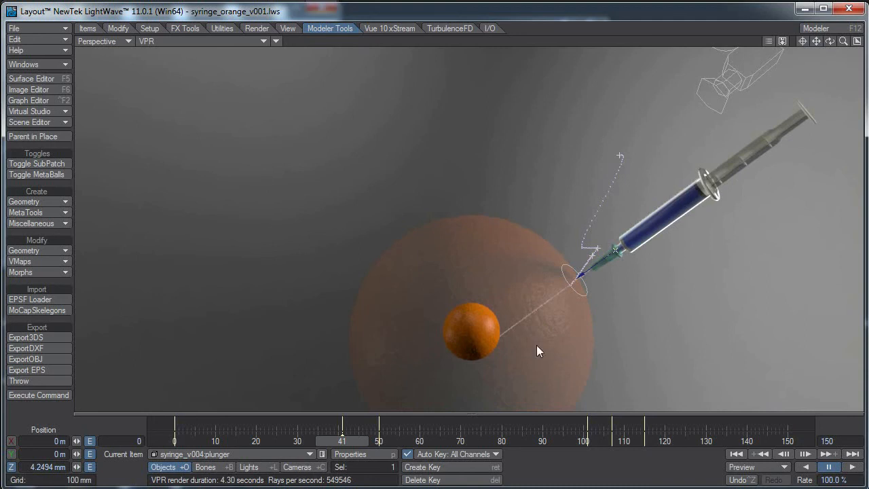